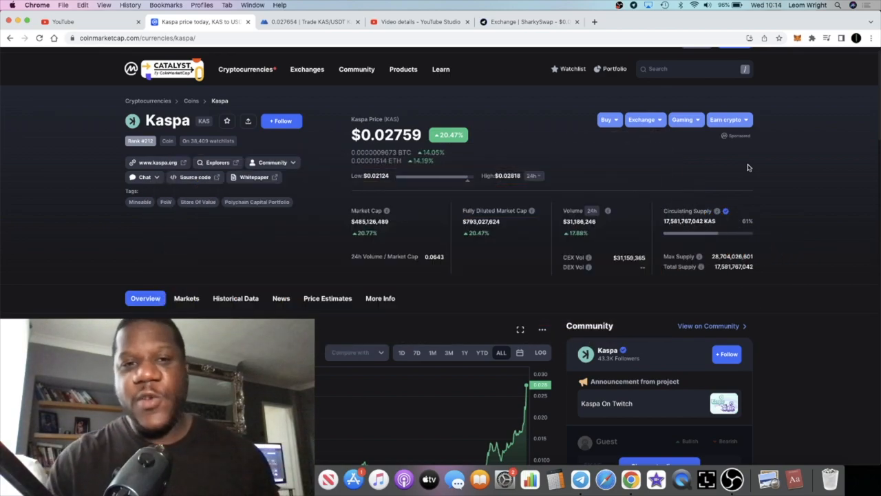
Step: Check the video details in YouTube Studio, then return to the Kaspa coin page
left_click(420, 22)
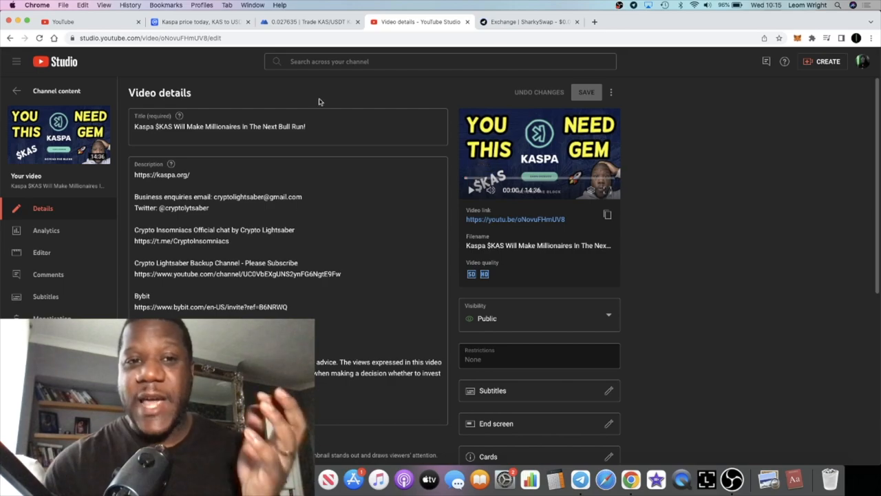
left_click(200, 22)
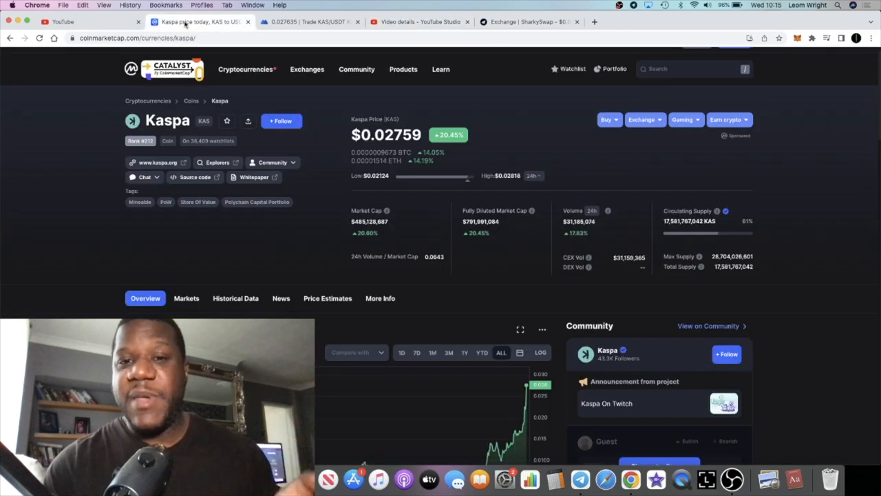
left_click(310, 21)
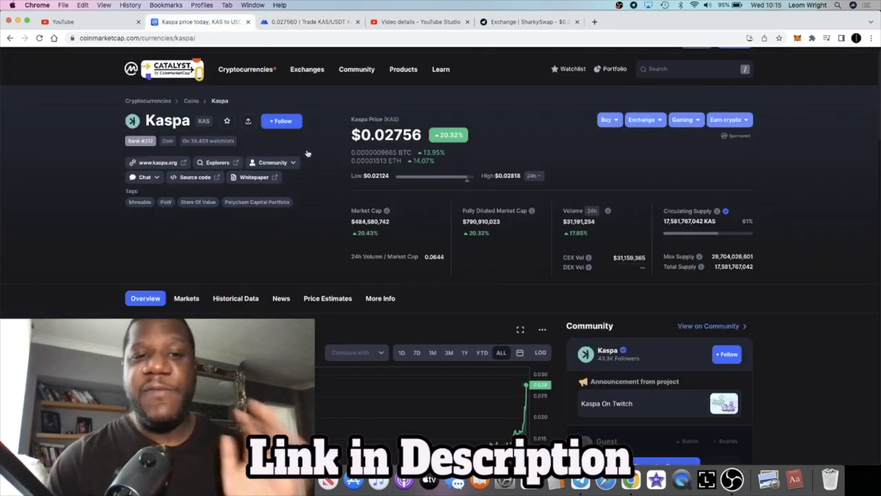
scroll("down", 3)
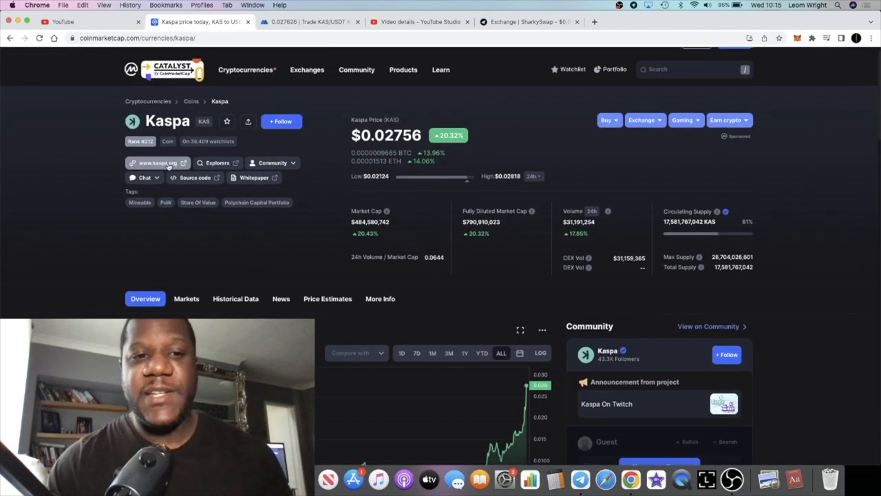
left_click(157, 163)
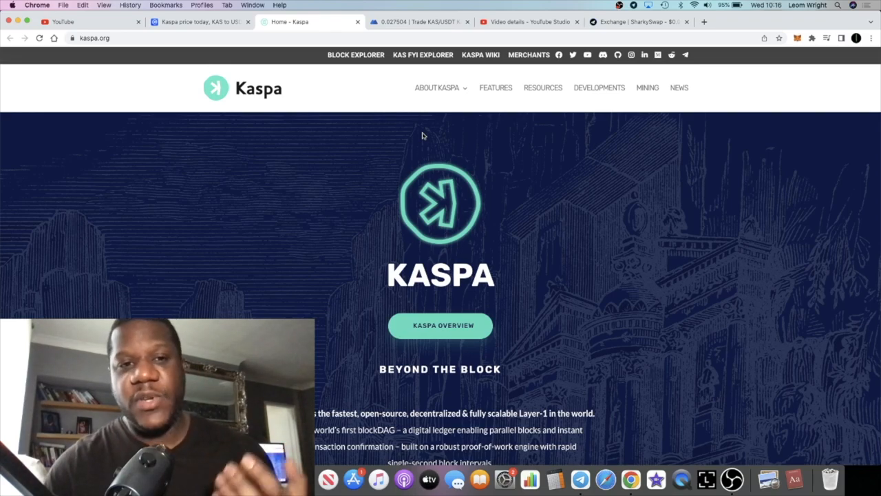
scroll("down", 3)
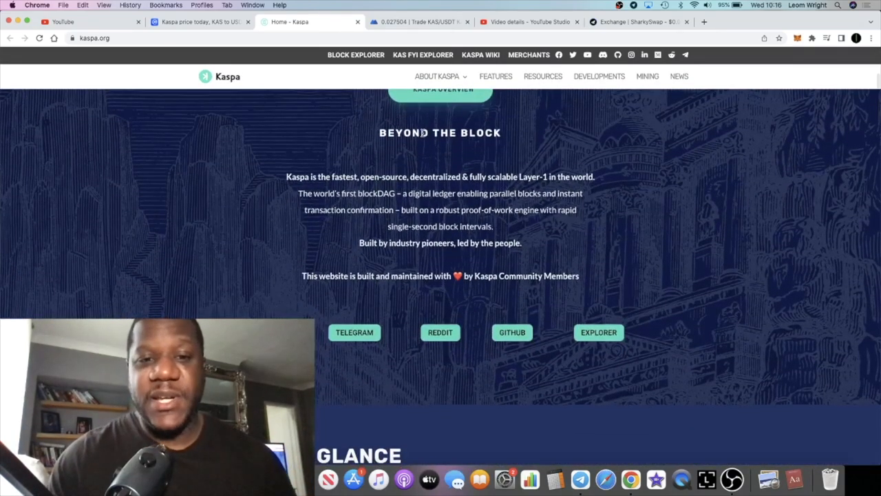
scroll("down", 3)
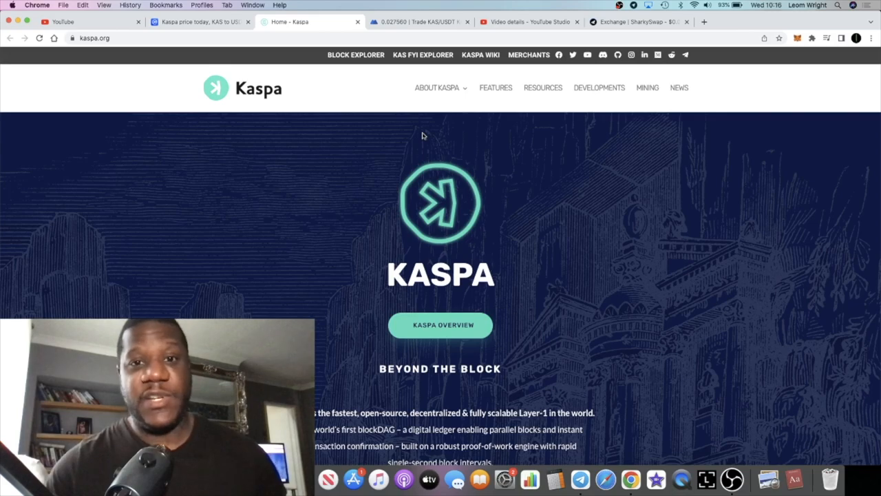
Step: Review Kaspa's CoinMarketCap stats showing KAS at $0.02755, up 20.14%
left_click(199, 21)
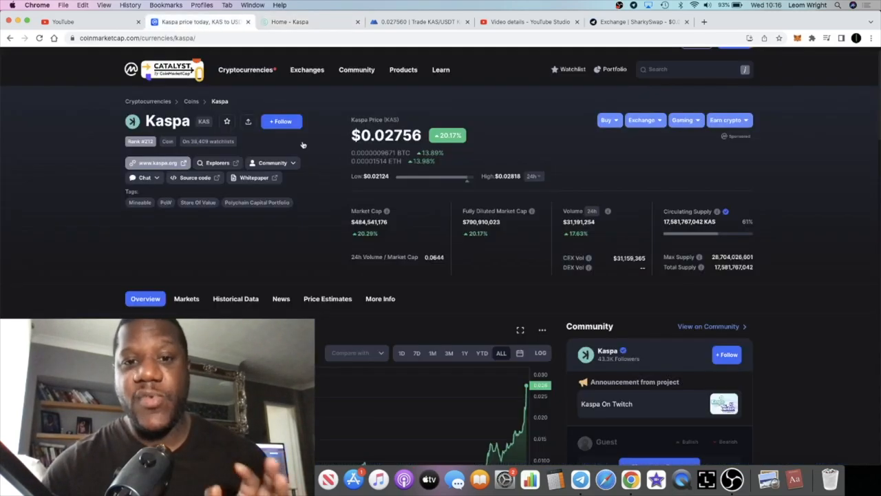
scroll("down", 3)
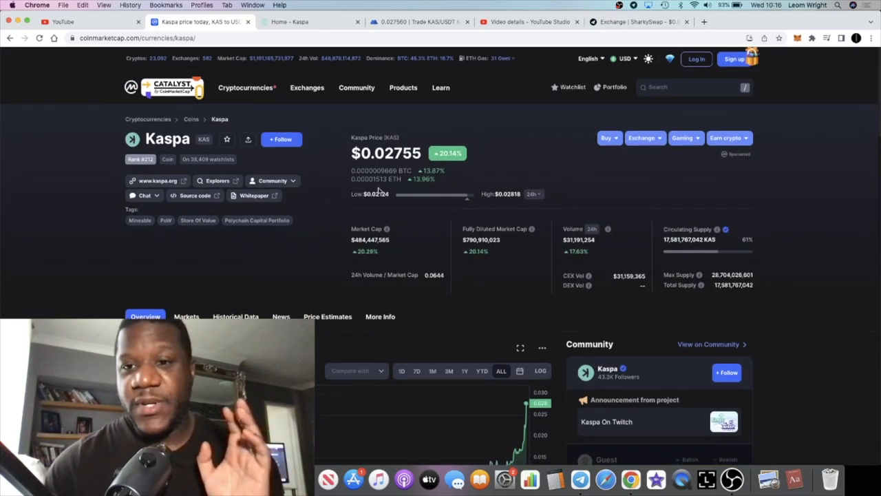
mouse_move(387, 228)
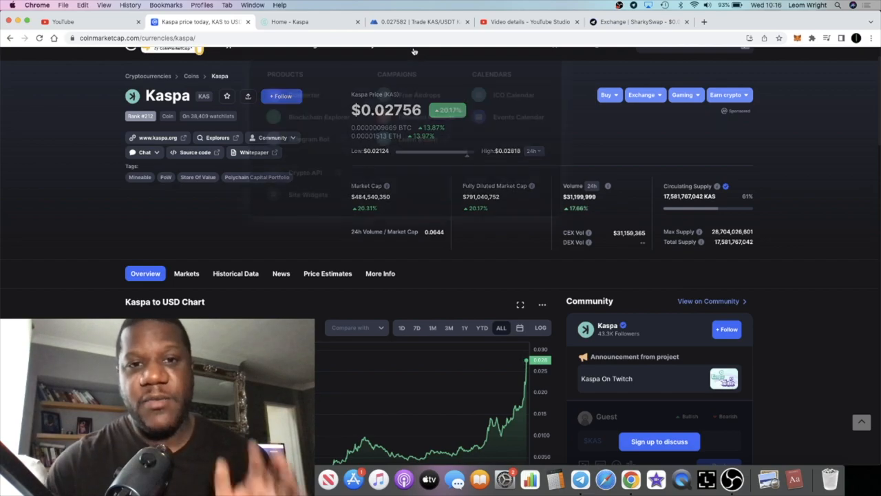
Step: Open the Binance BTC/USDT spot chart, then return to Kaspa's CoinMarketCap page
left_click(310, 22)
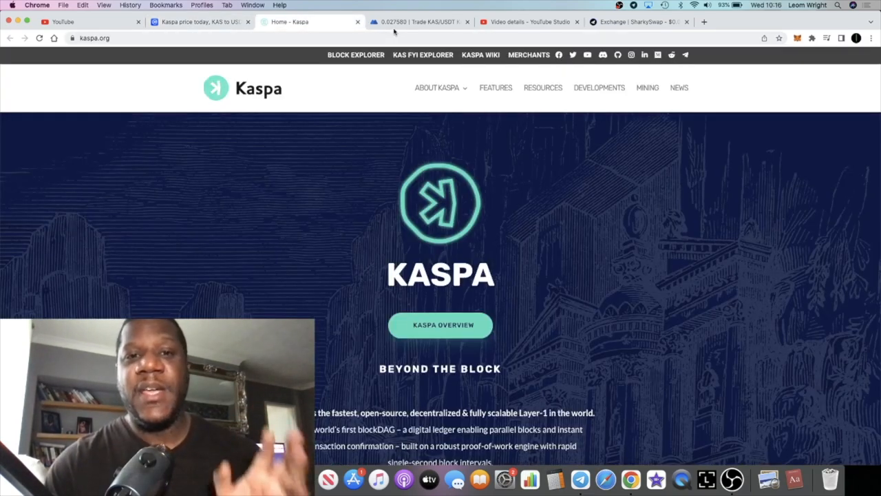
left_click(418, 22)
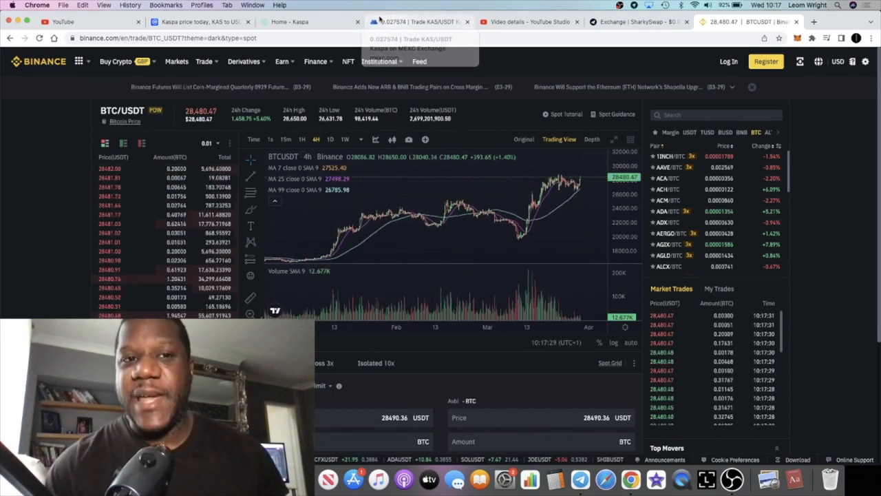
left_click(200, 21)
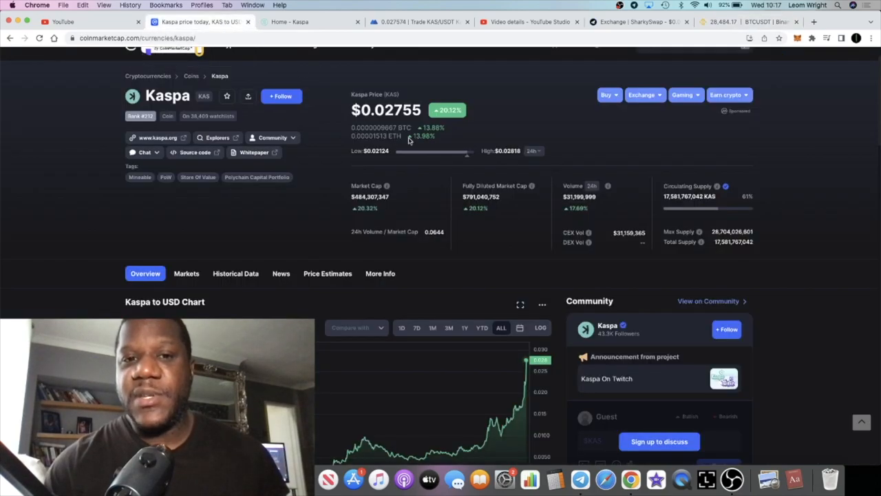
mouse_move(519, 232)
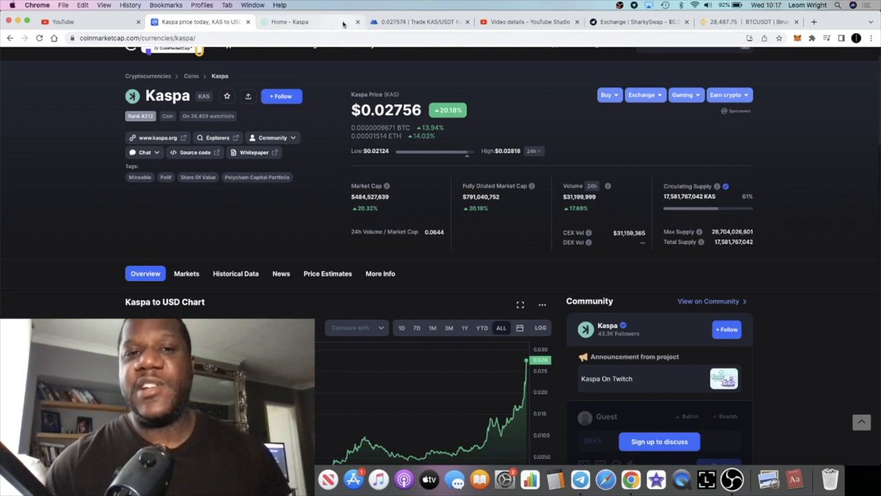
Step: View the Kaspa homepage, the BTC/USDT chart, then the MEXC KAS/USDT page at 0.027502
left_click(302, 21)
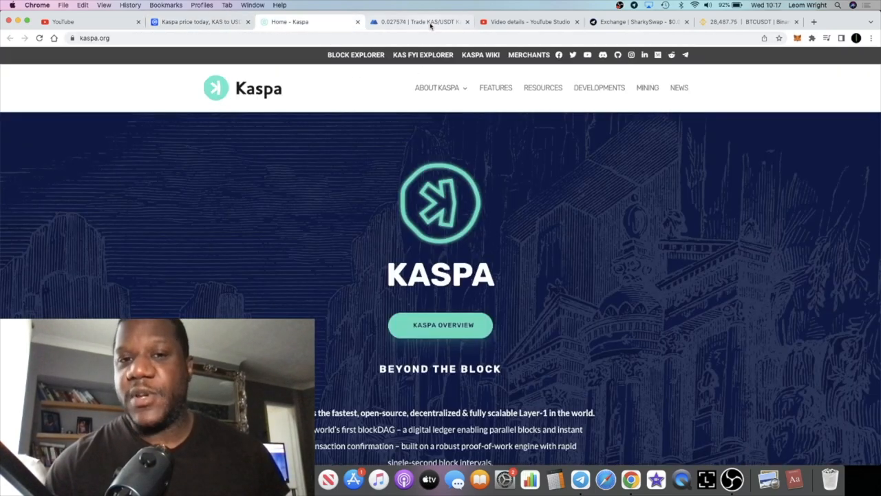
left_click(420, 21)
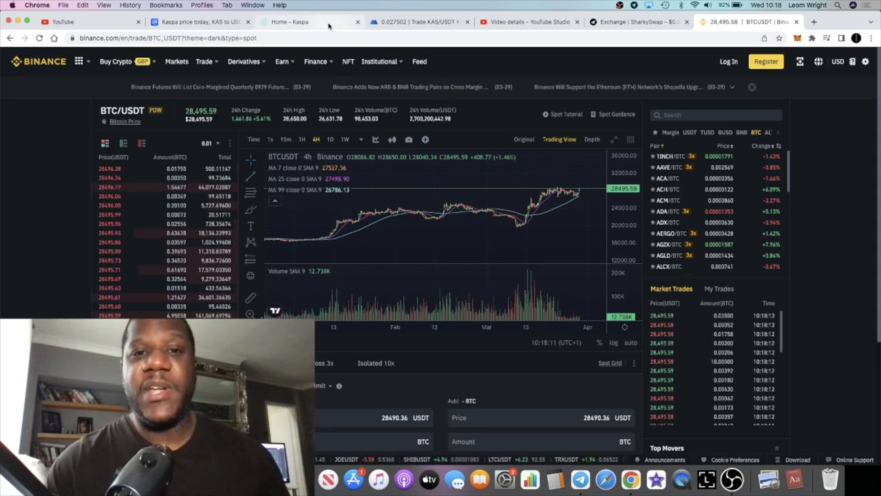
left_click(420, 21)
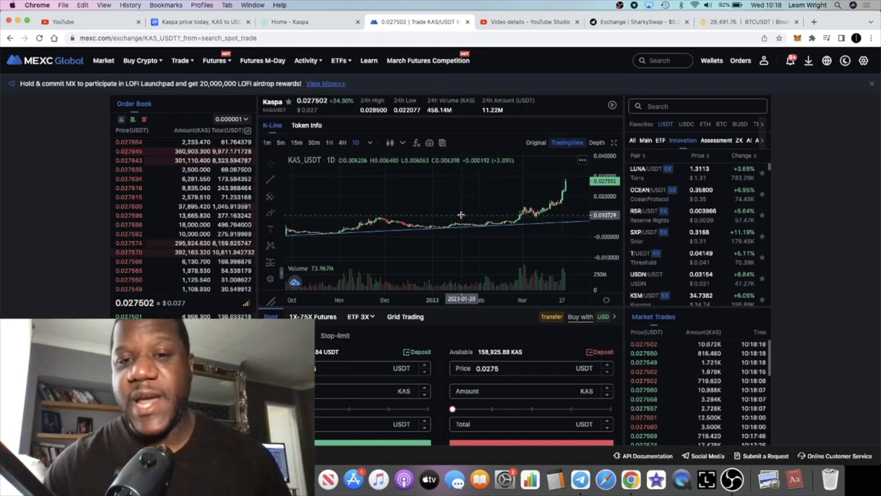
mouse_move(465, 205)
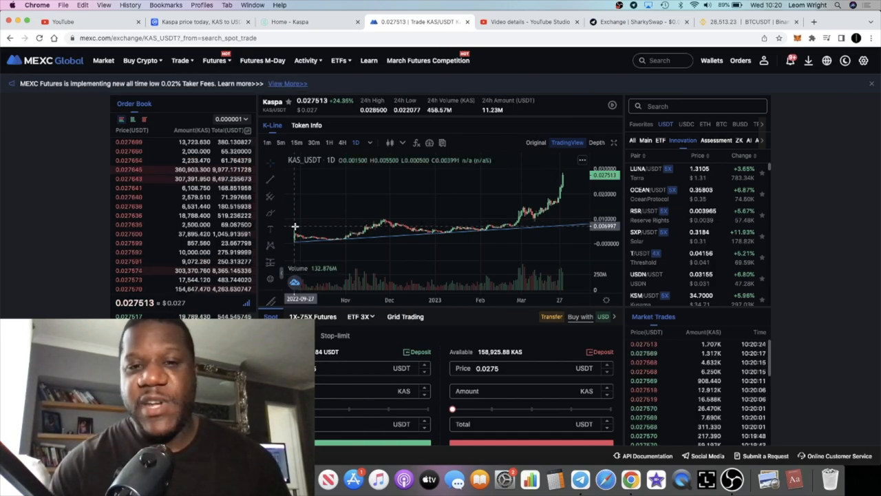
mouse_move(415, 233)
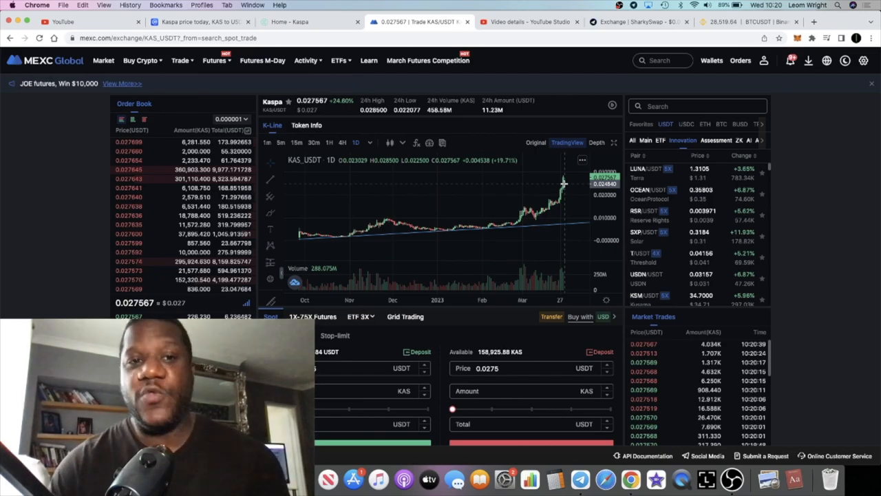
Step: Check the Kaspa video details, then the Kaspa homepage, ending on CoinMarketCap at $0.02759
left_click(527, 21)
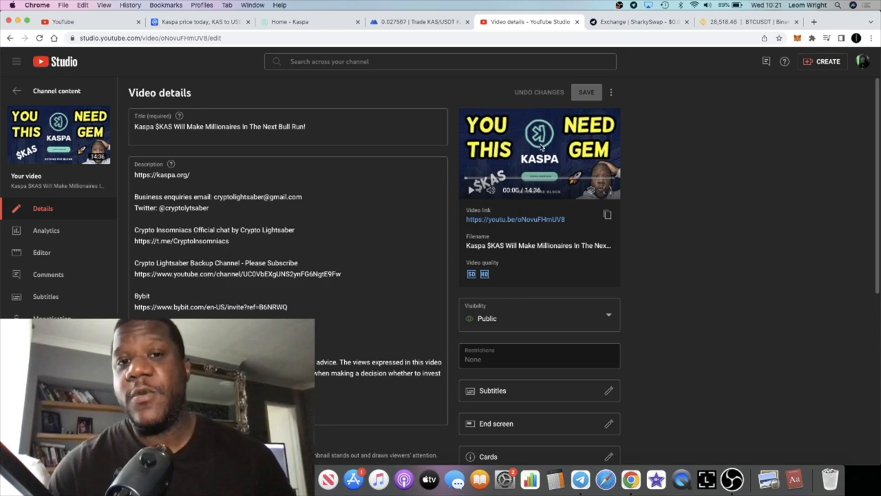
mouse_move(468, 93)
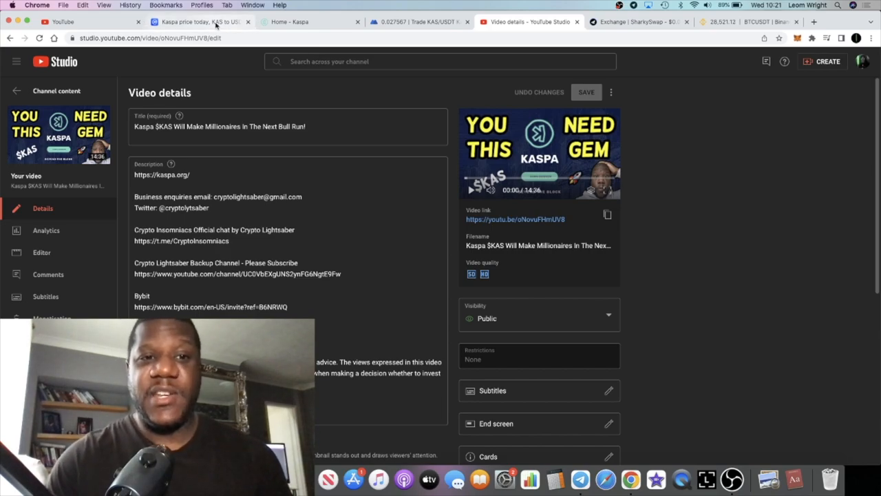
left_click(289, 21)
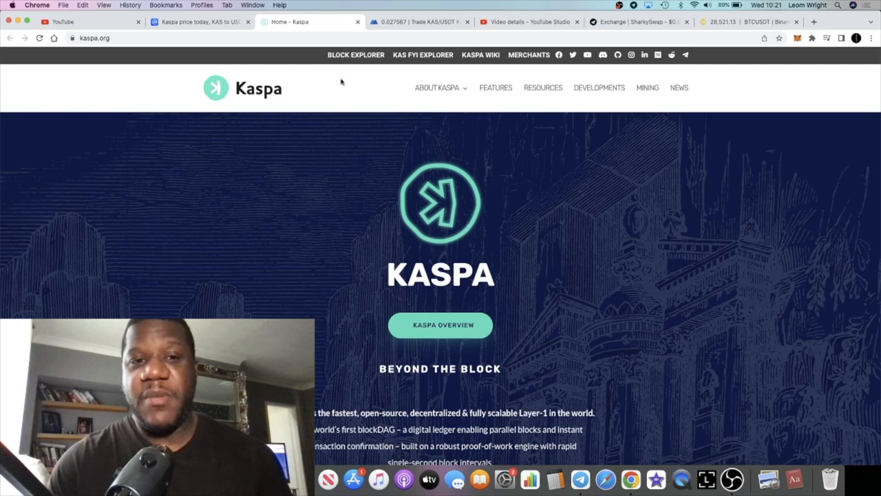
left_click(200, 21)
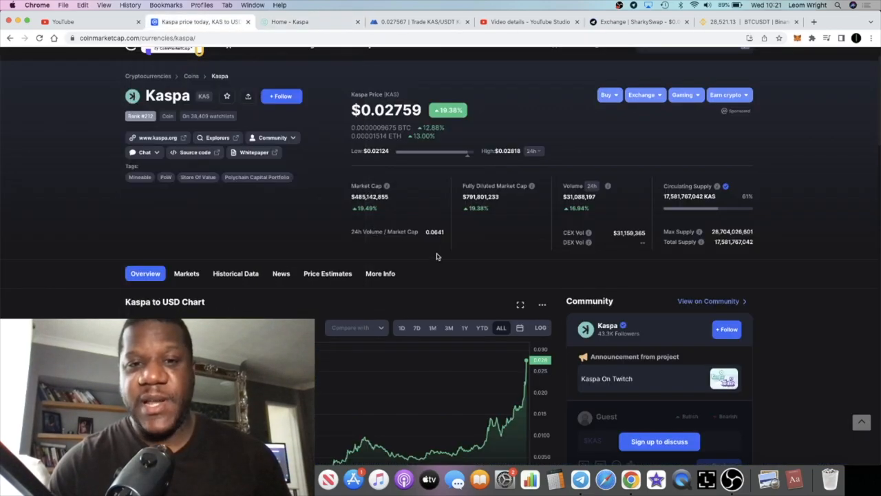
scroll("down", 3)
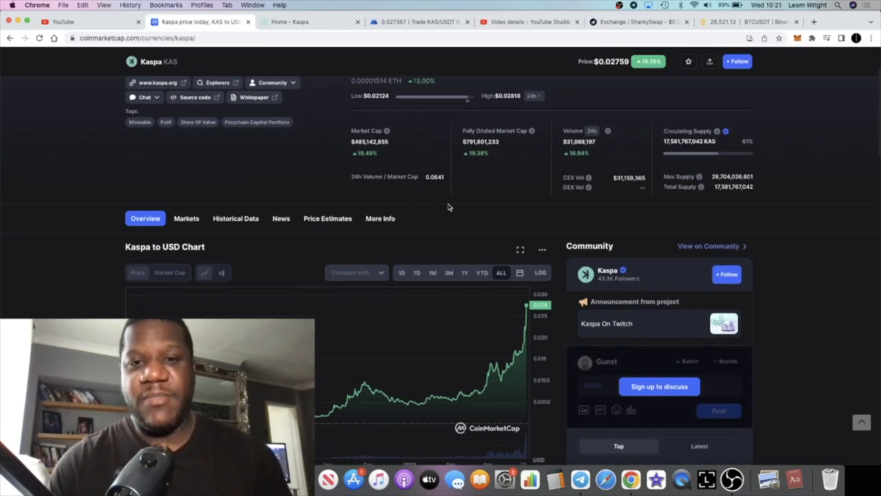
scroll("down", 3)
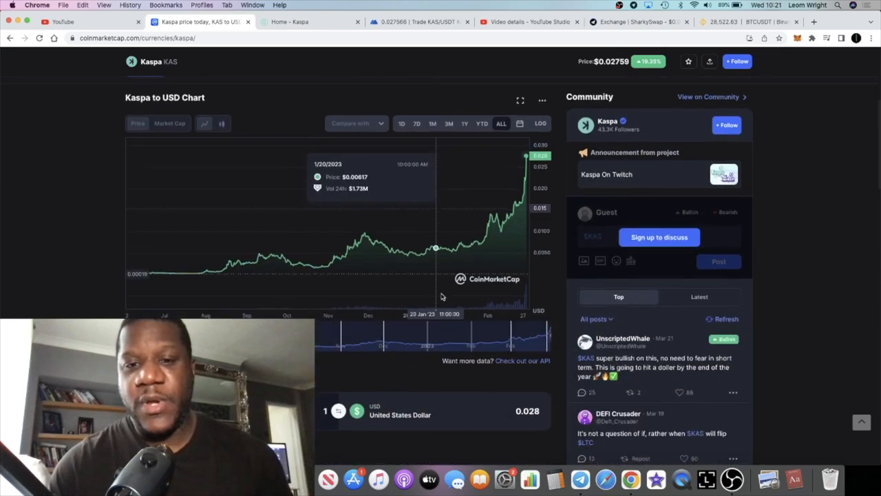
scroll("up", 3)
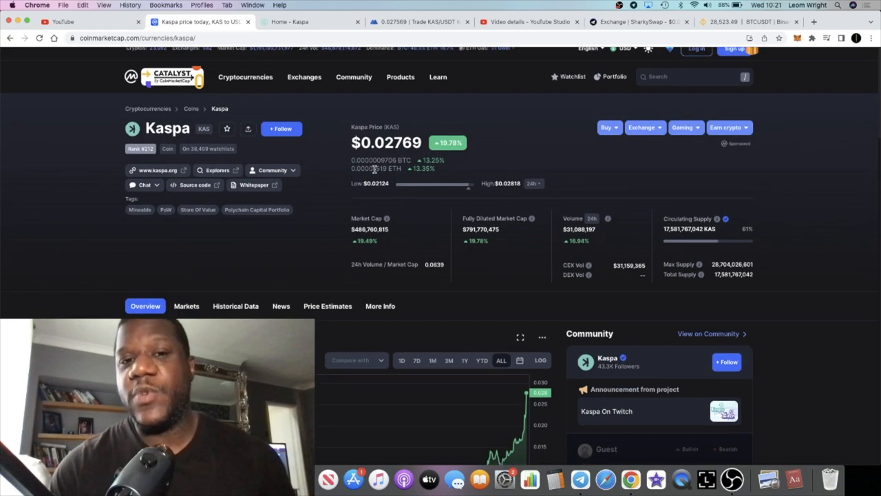
scroll("down", 3)
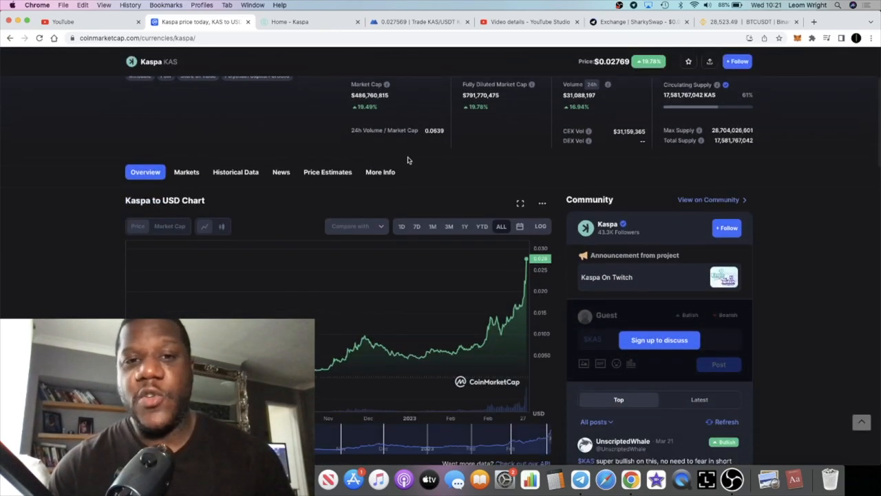